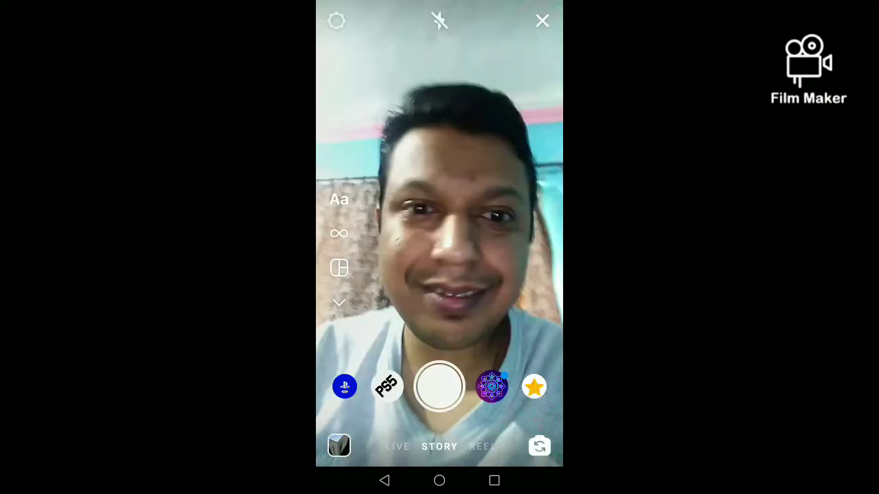
Step: Switch from the PlayStation5 console effect to the PS5 BOX effect in the story camera
left_click(439, 386)
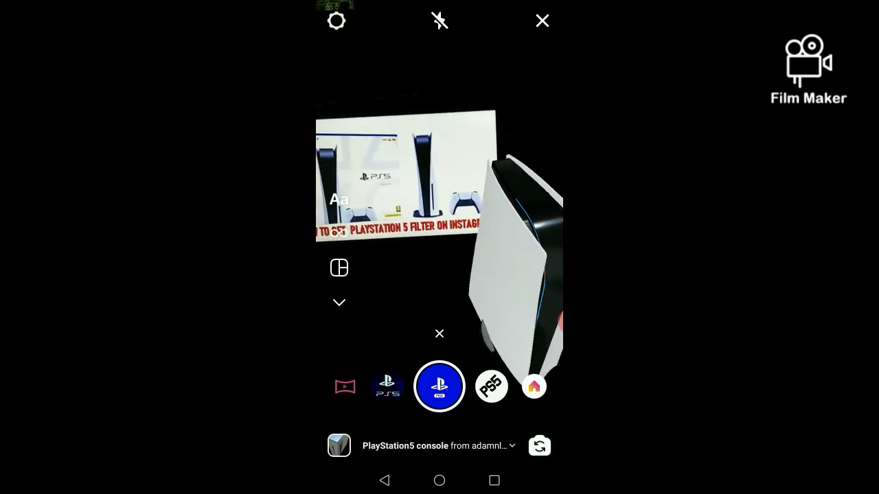
left_click(491, 387)
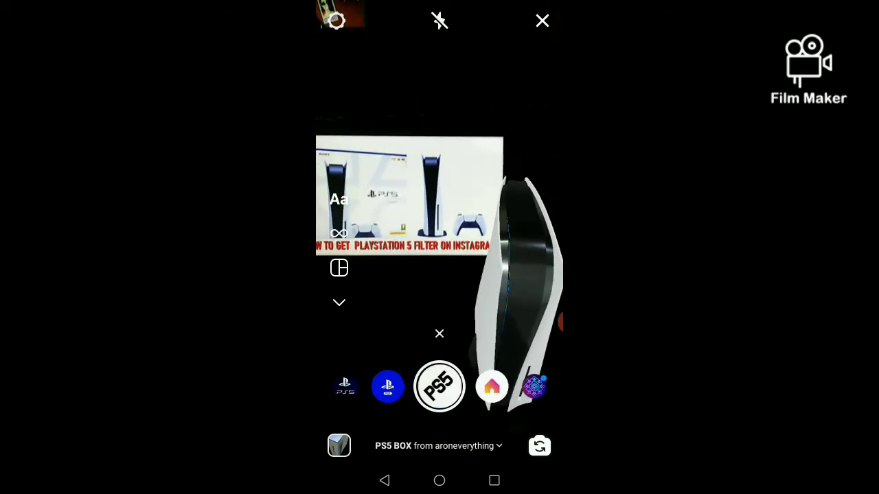
left_click(439, 386)
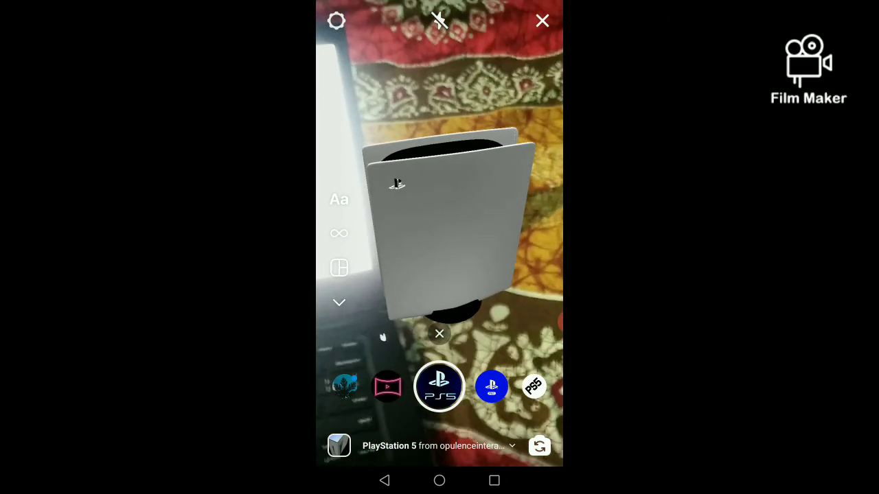
Step: Capture the story photo of the virtual PS5 console standing in the room
left_click(439, 387)
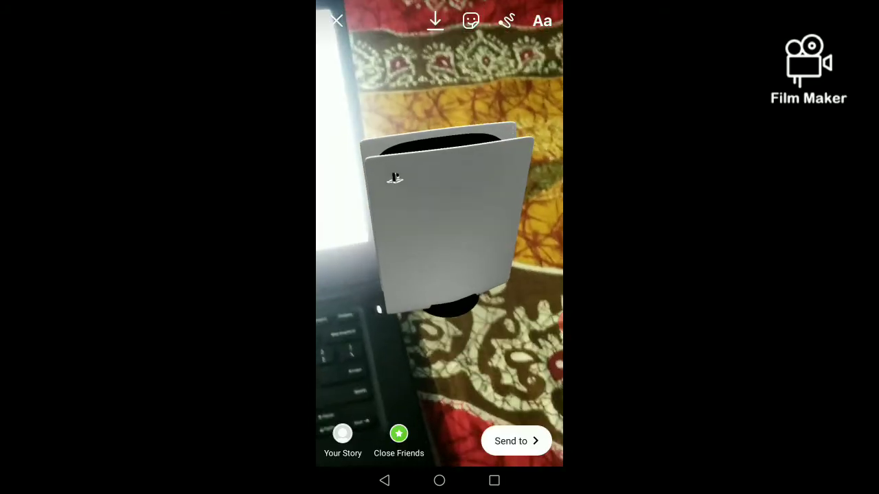